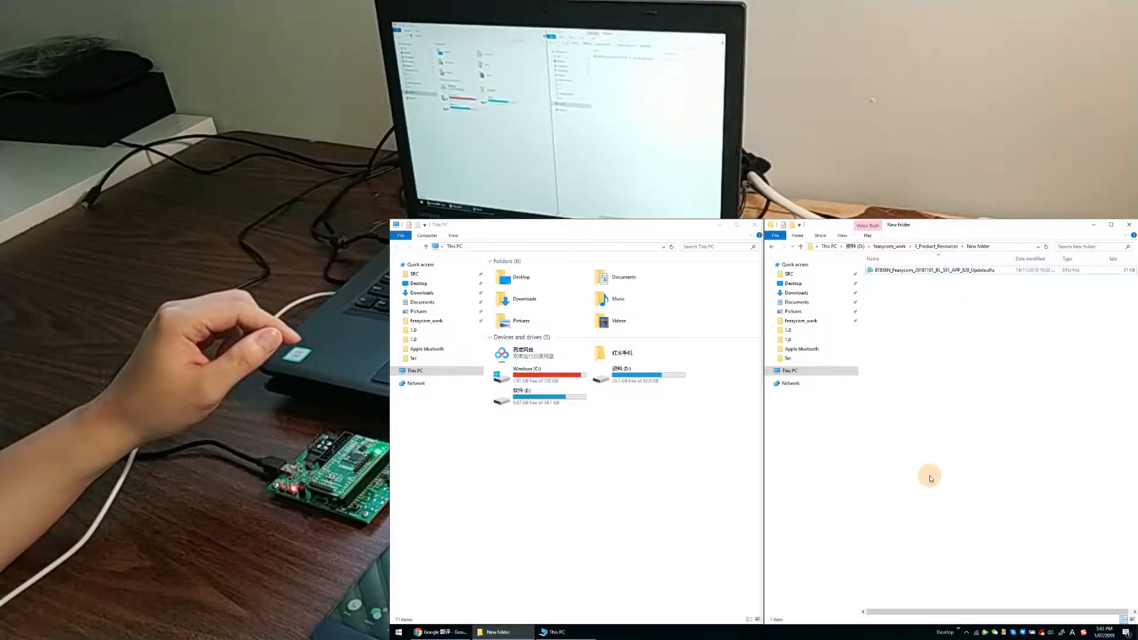
- Select the .dfu firmware update file in the New folder window
click(933, 271)
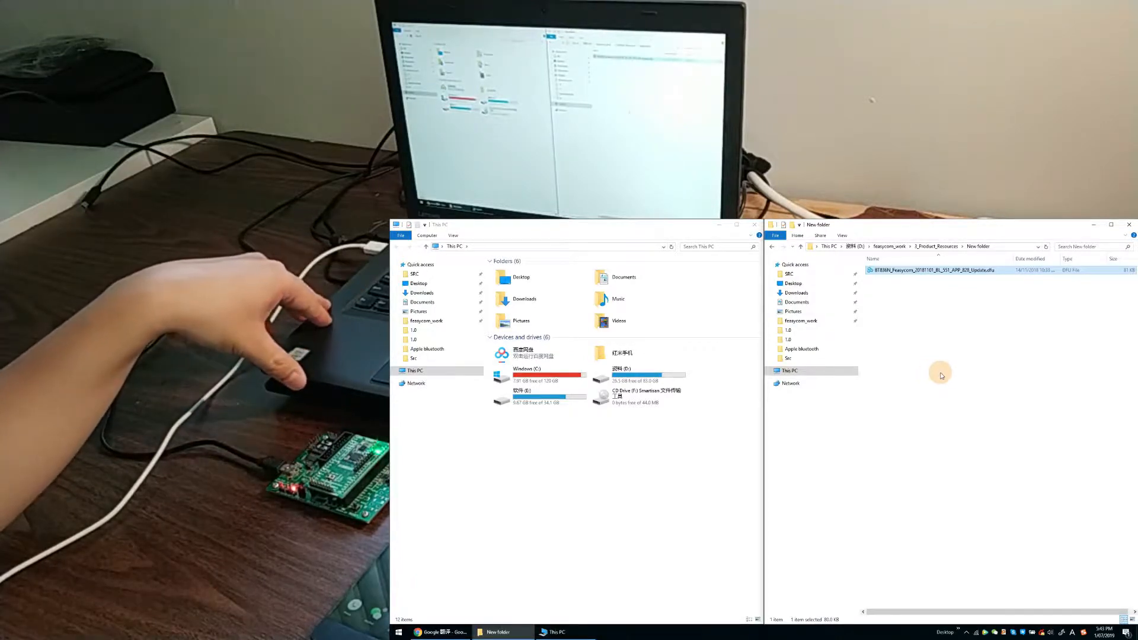
- Refresh This PC so the Smartisan U2 Pro phone appears among the drives
right_click(579, 482)
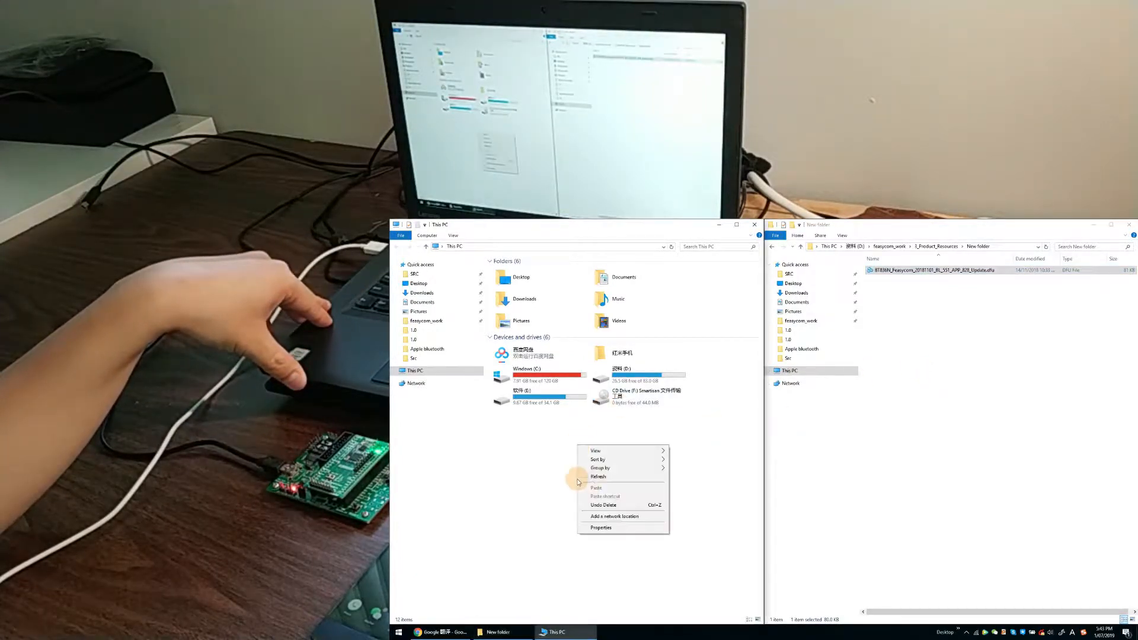
click(597, 476)
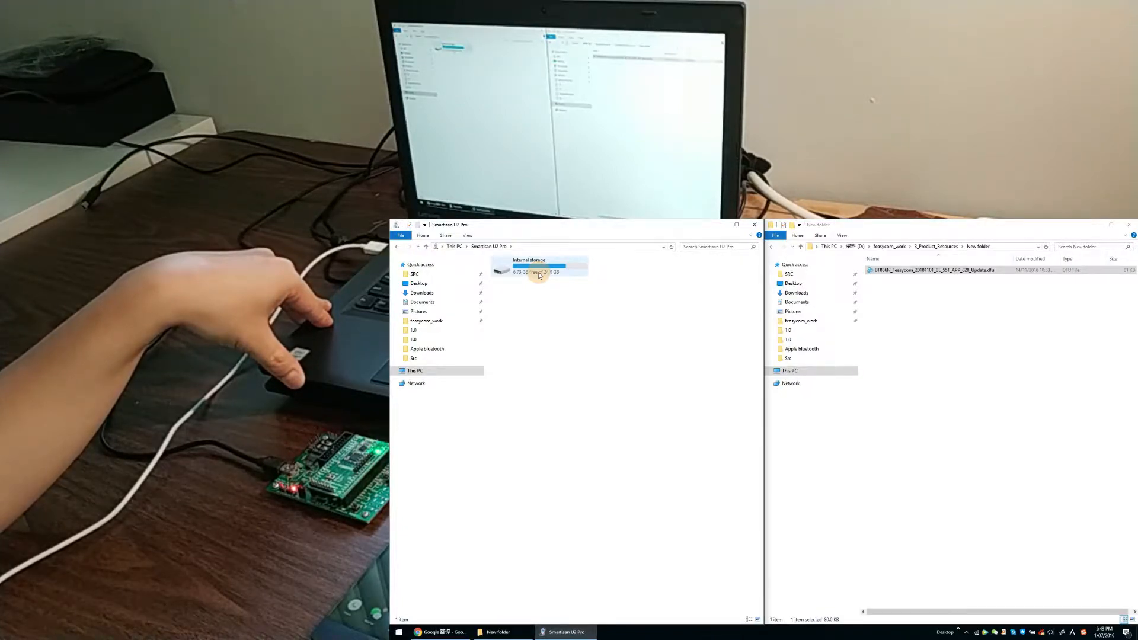
- Navigate into the phone's Internal storage and then its Download folder
click(537, 268)
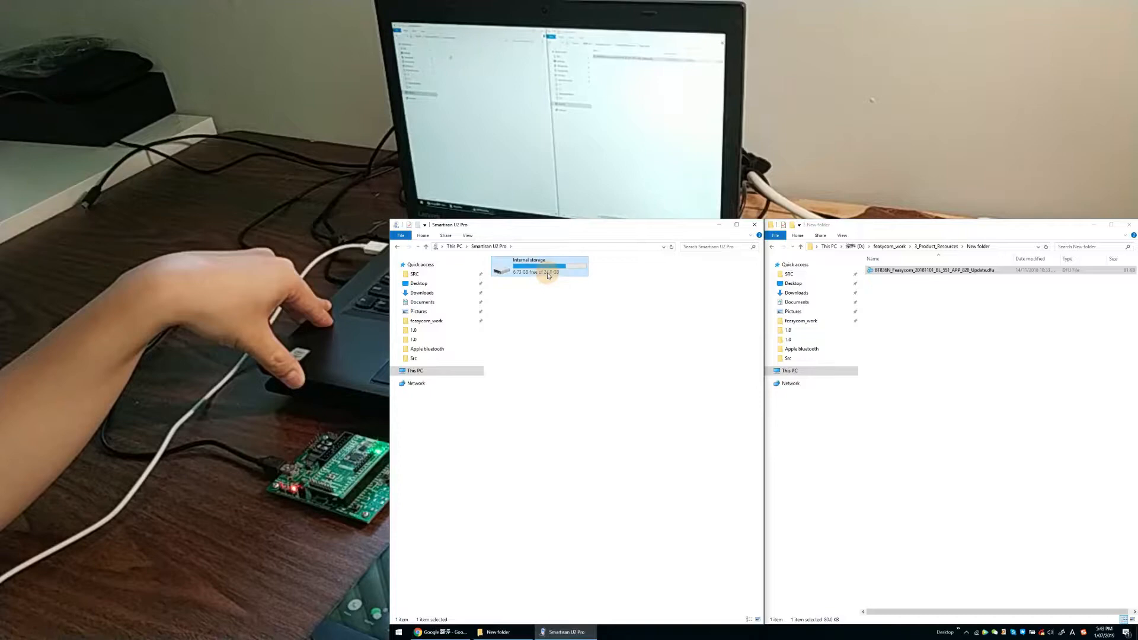
double_click(547, 266)
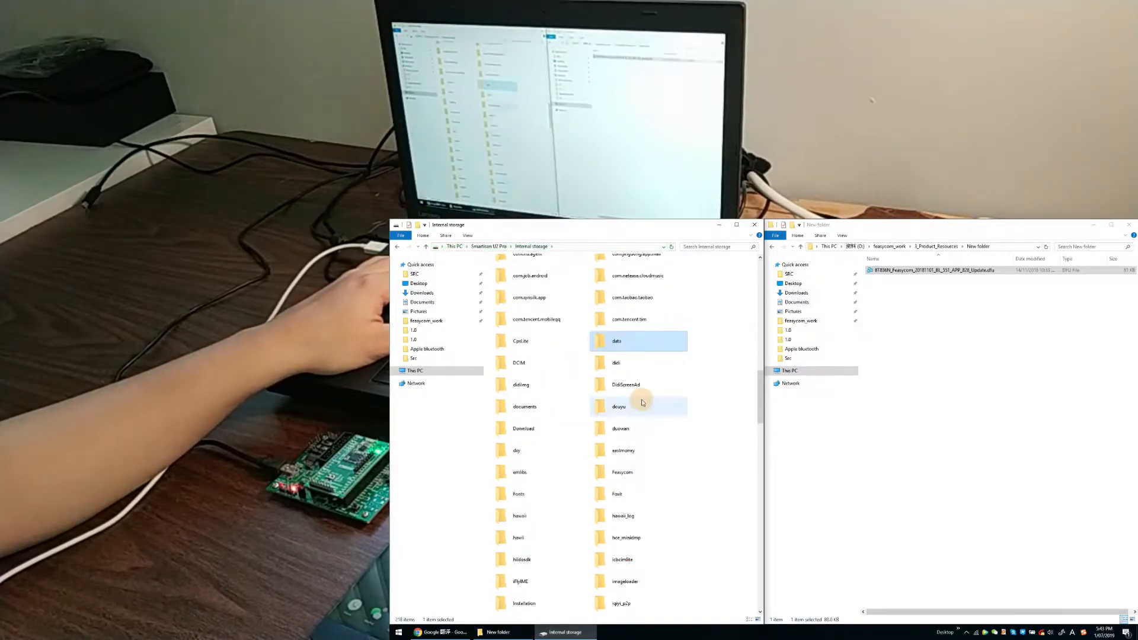
click(524, 429)
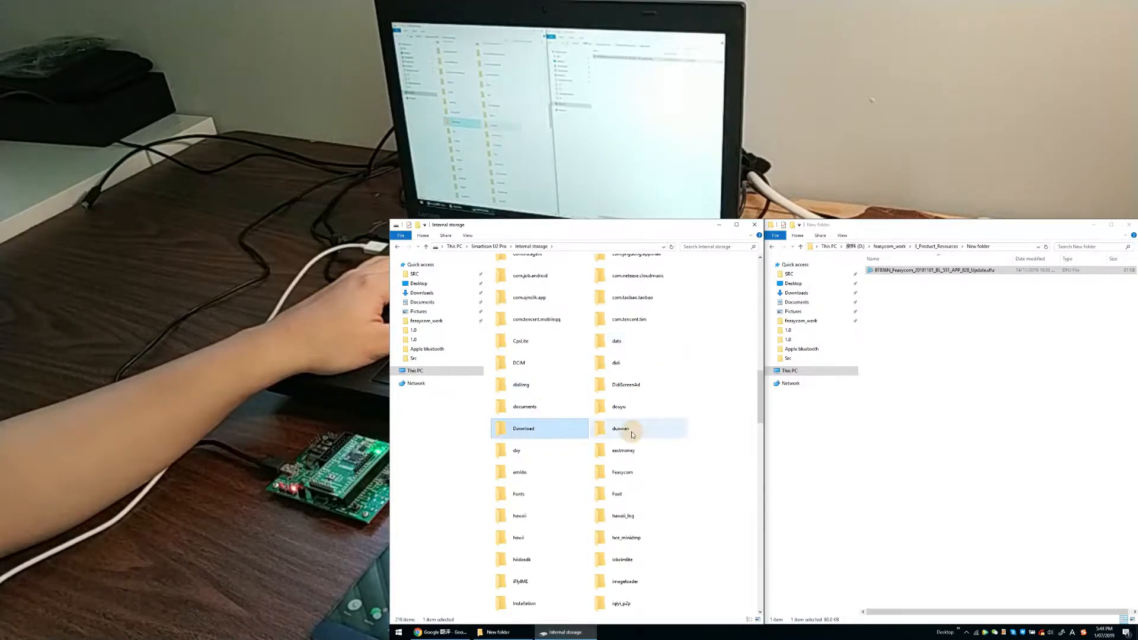
click(524, 430)
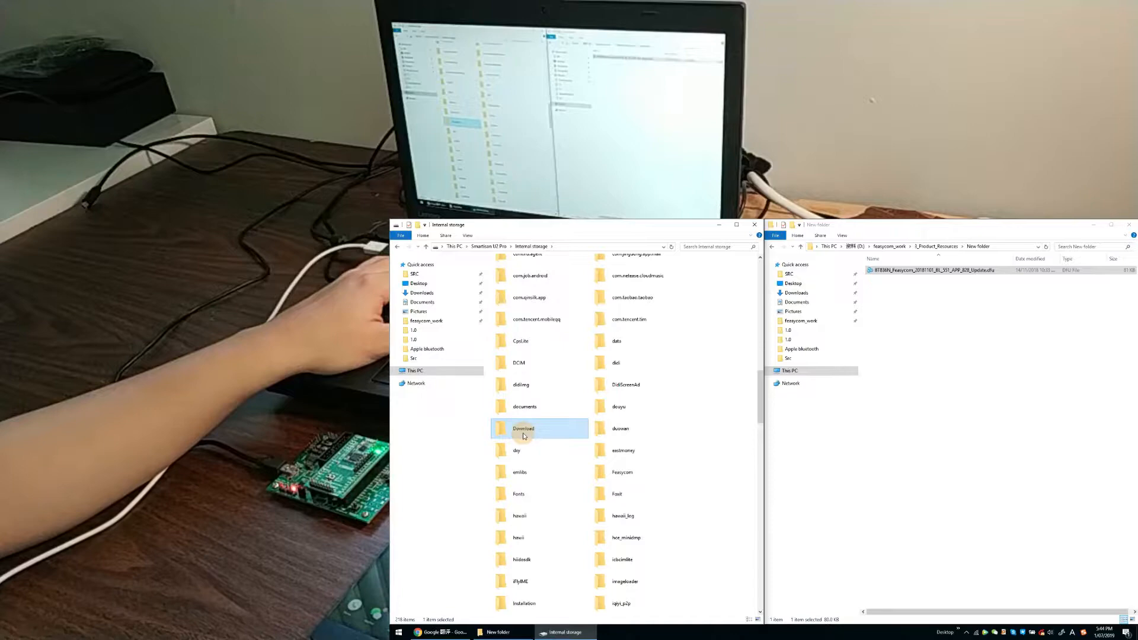
double_click(524, 428)
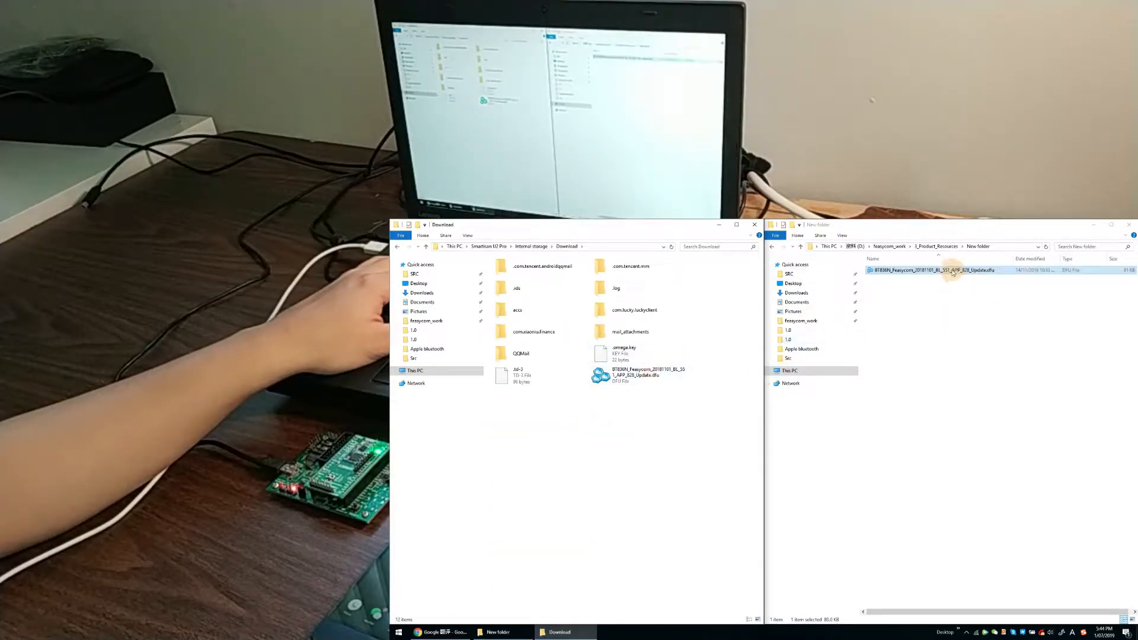
click(638, 375)
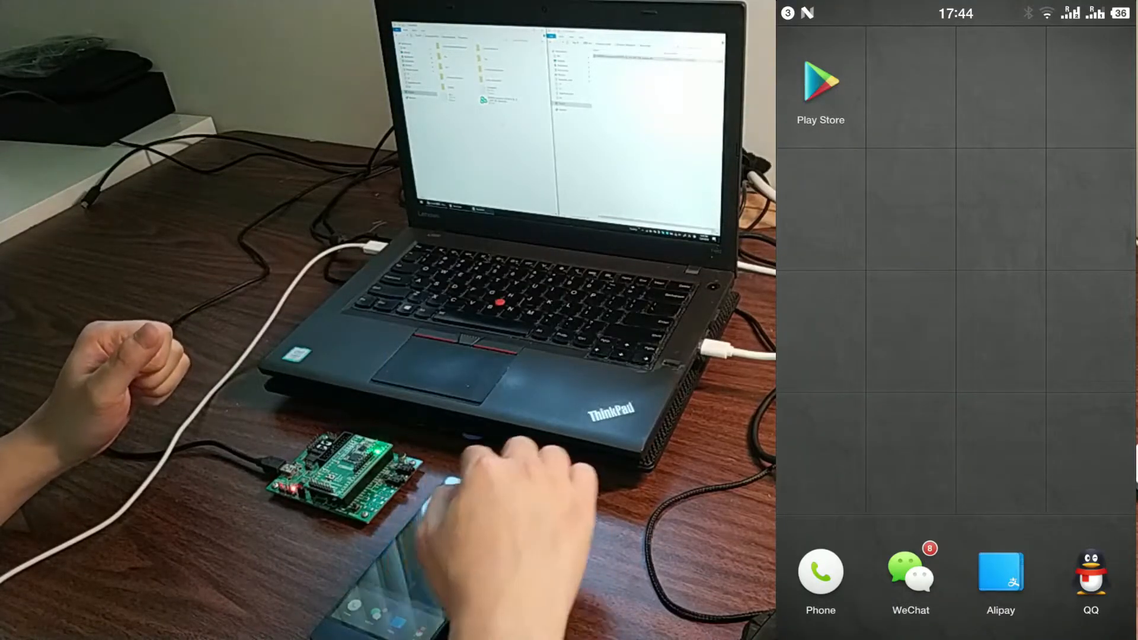
- Search Play Store for 'feas' and bring up the FeasyBlue app page by Feasycom
click(821, 80)
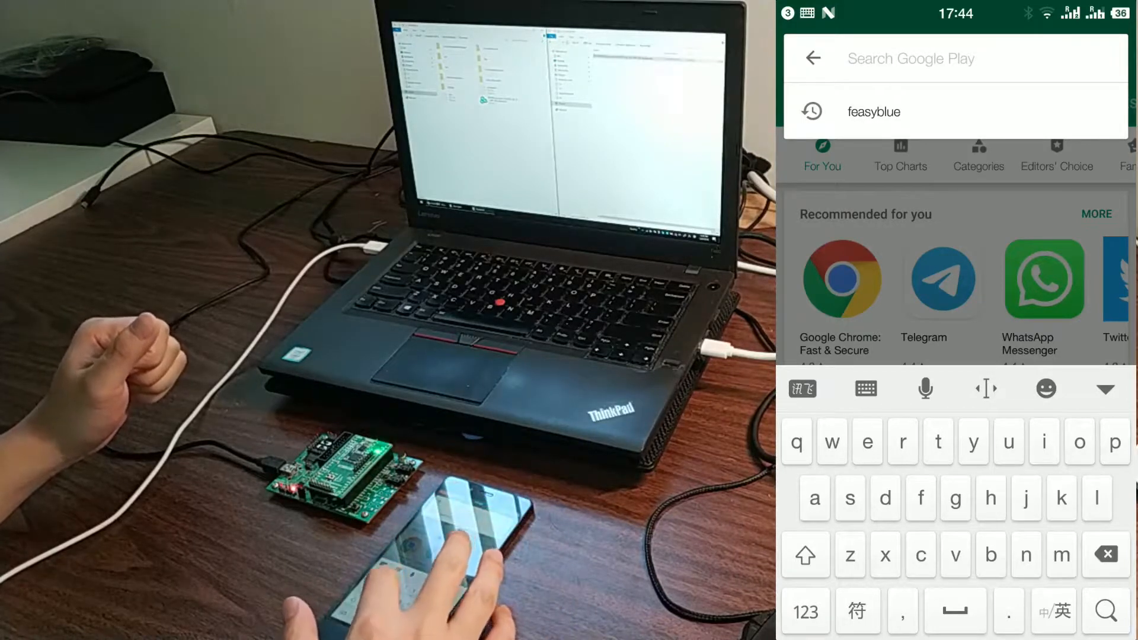
text(feasyblue)
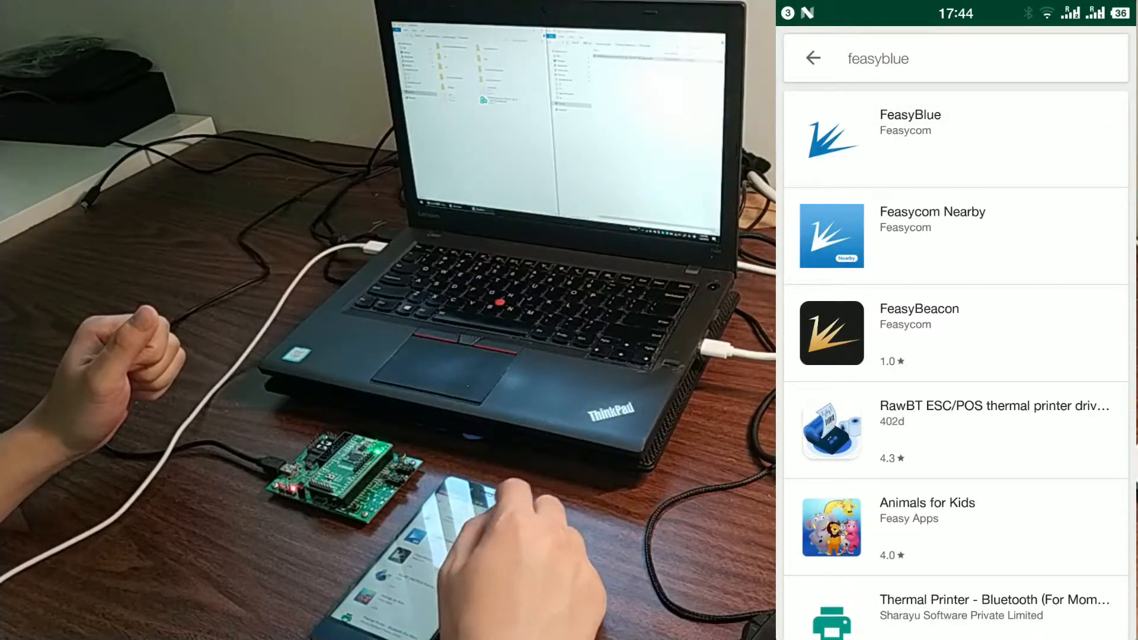
click(927, 124)
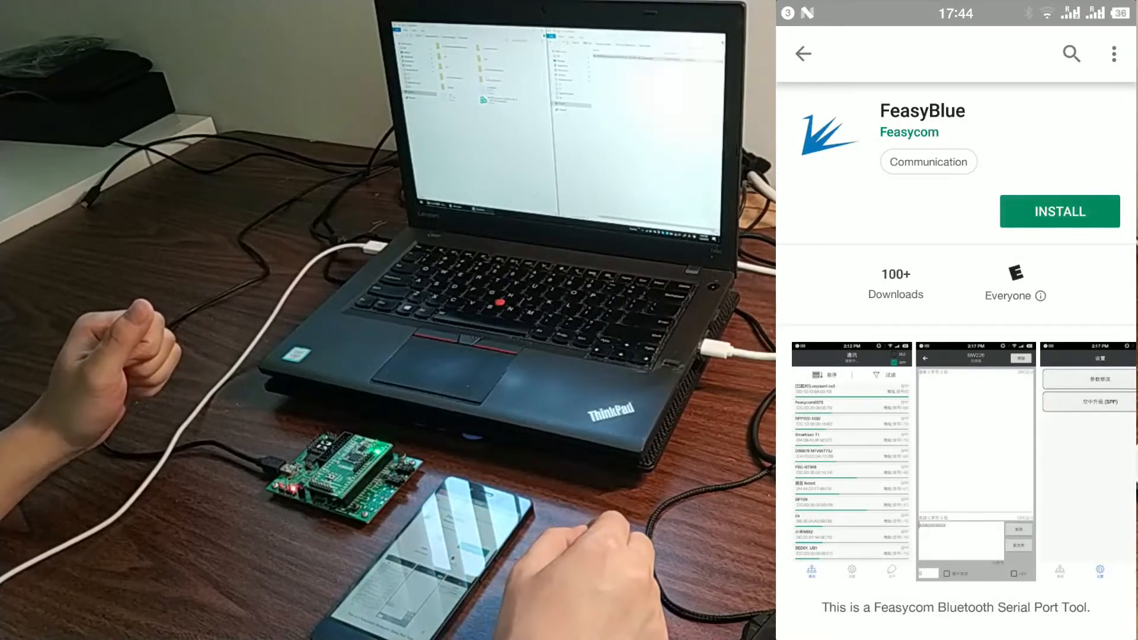
- Install FeasyBlue, allow location access, and go to its Setting page
click(1060, 211)
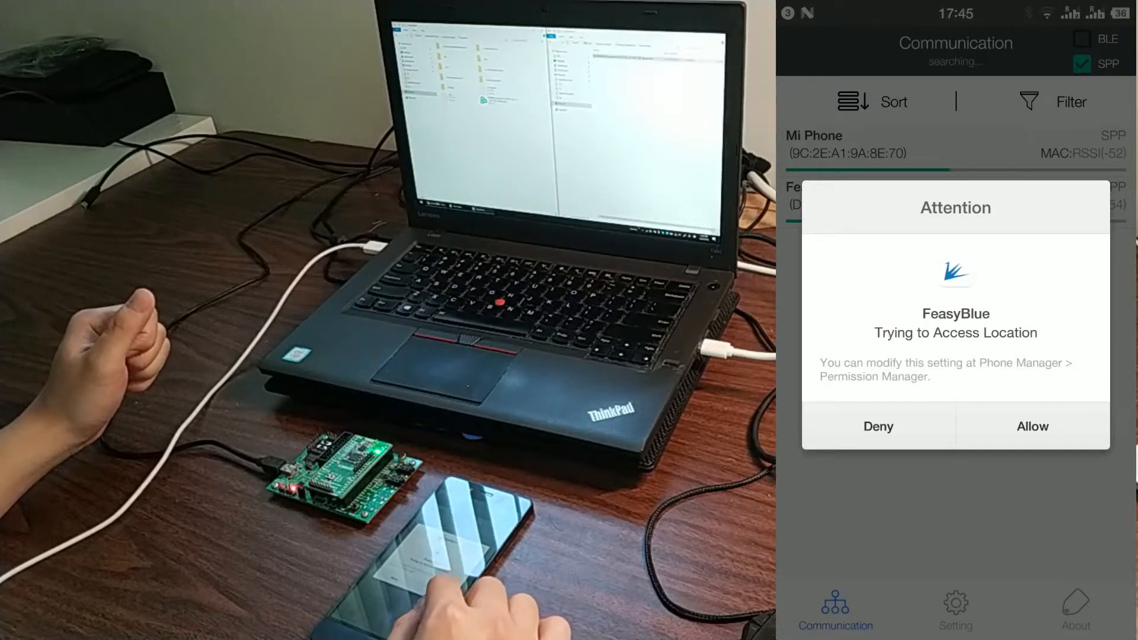
click(1033, 426)
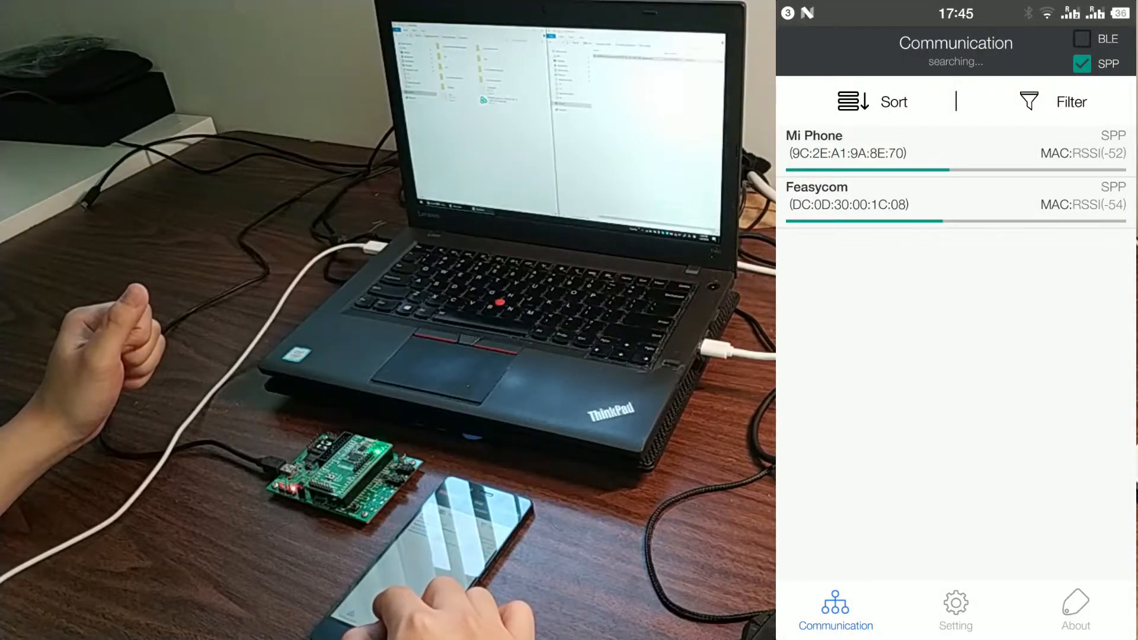
click(956, 609)
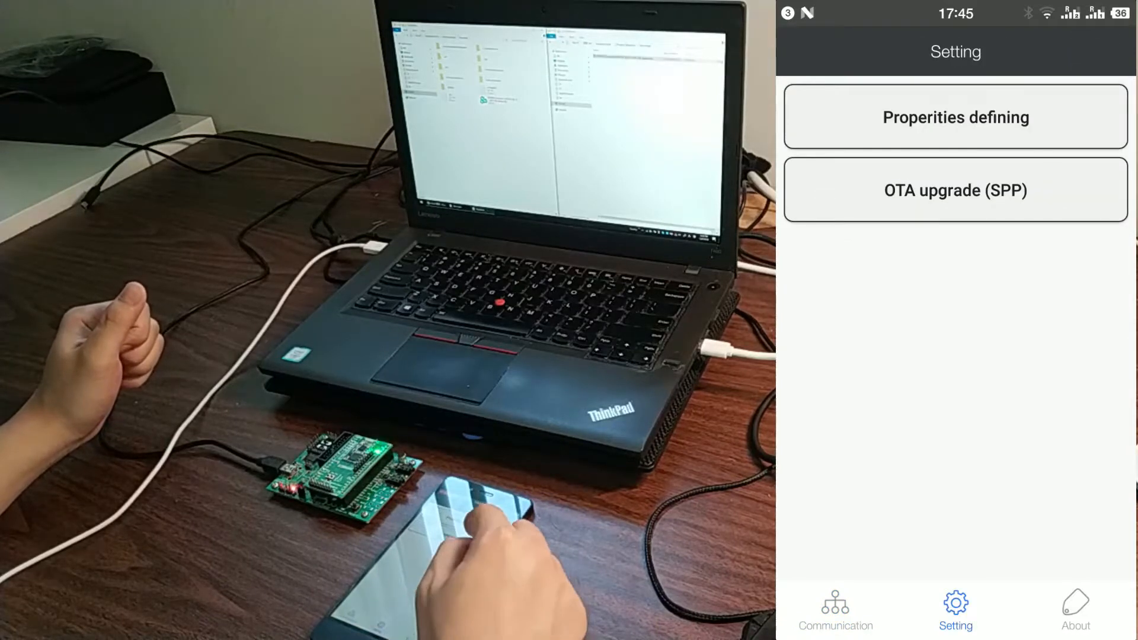
- Start the OTA upgrade (SPP) to browse phone storage for the firmware file
click(955, 190)
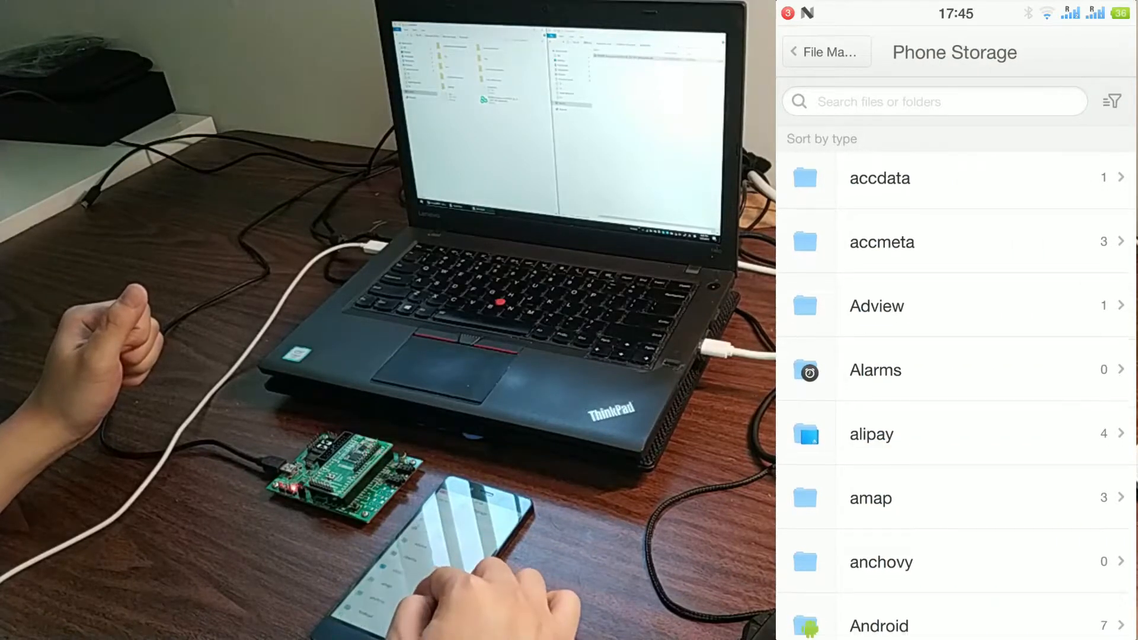
- Locate the Download folder in Phone Storage and enter it to find the BT836N .dfu file
scroll(down, 3)
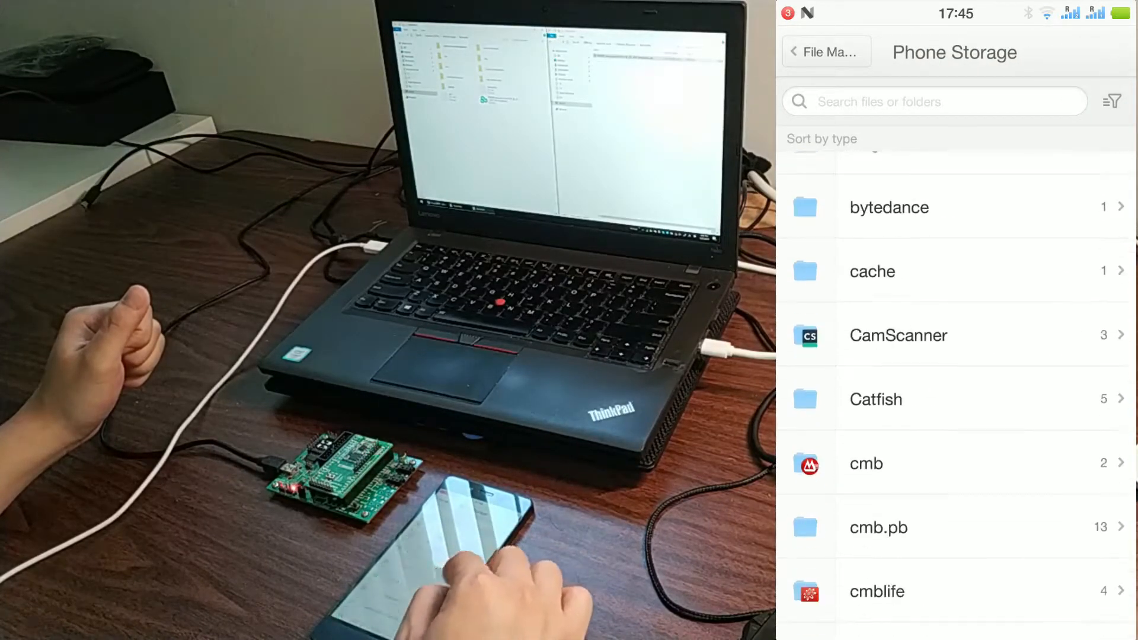
scroll(down, 3)
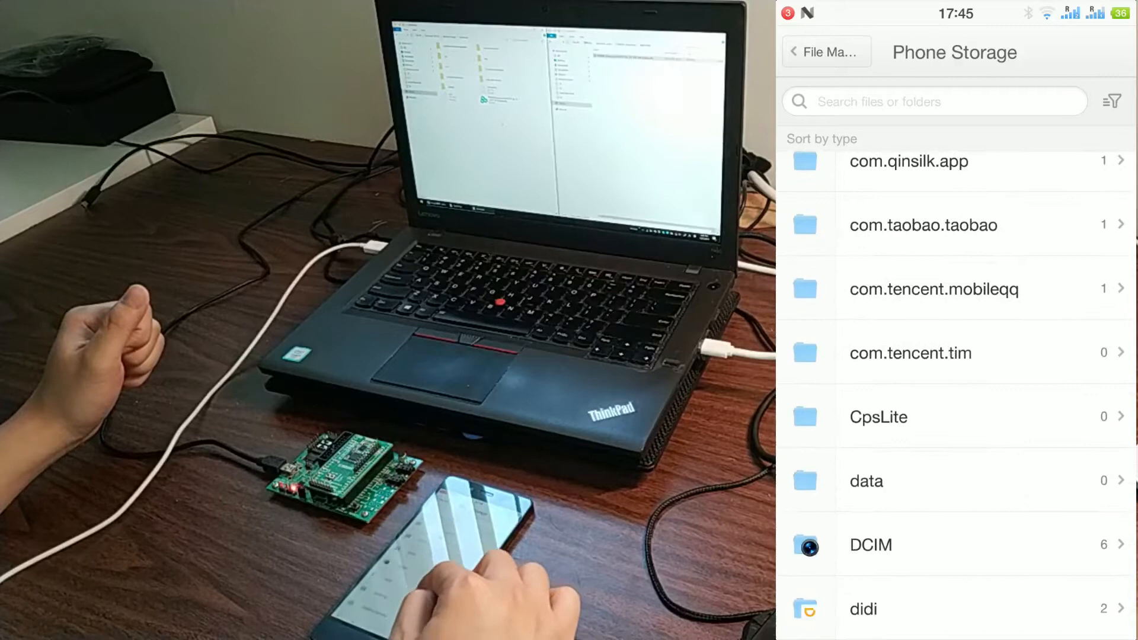
scroll(down, 3)
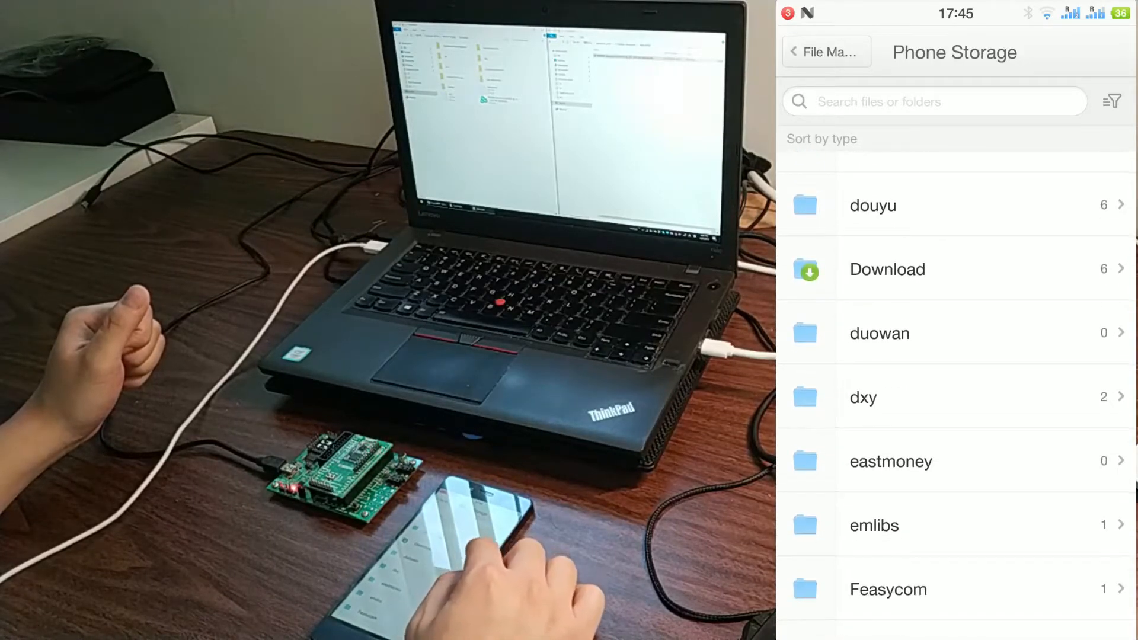
click(887, 269)
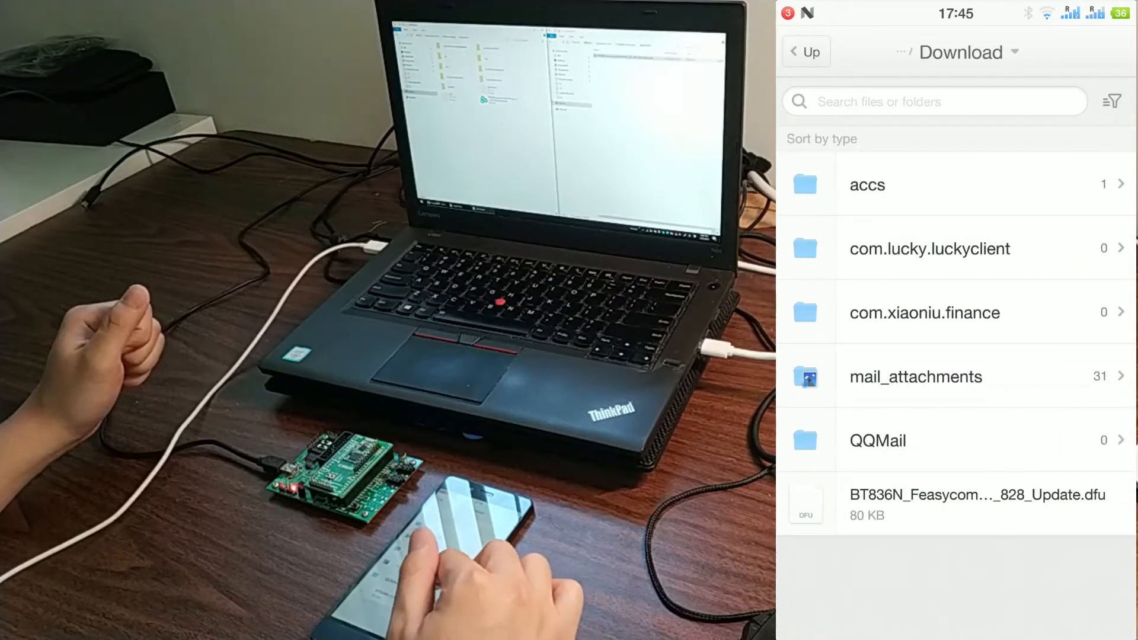